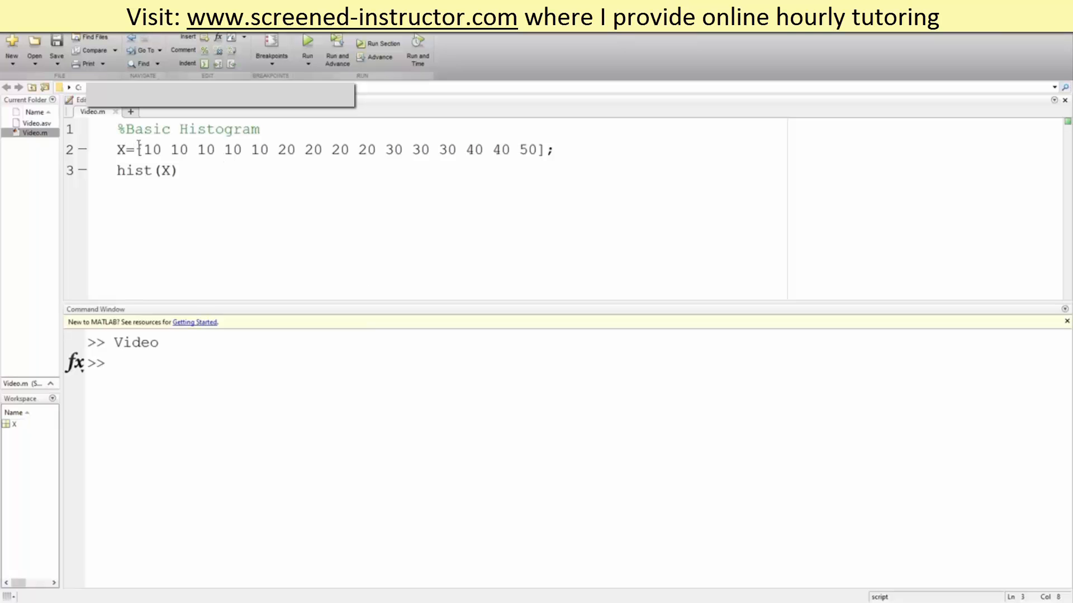
Step: Run the script to draw the histogram of X with bar heights 5, 4, 3, 2 and 1
drag(141, 148, 213, 149)
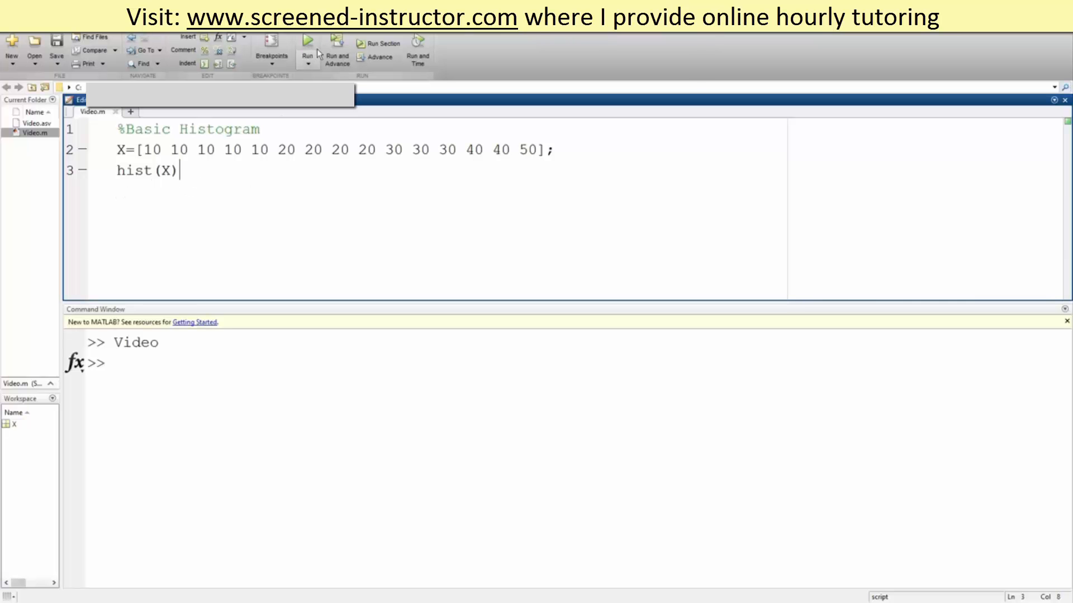
click(308, 42)
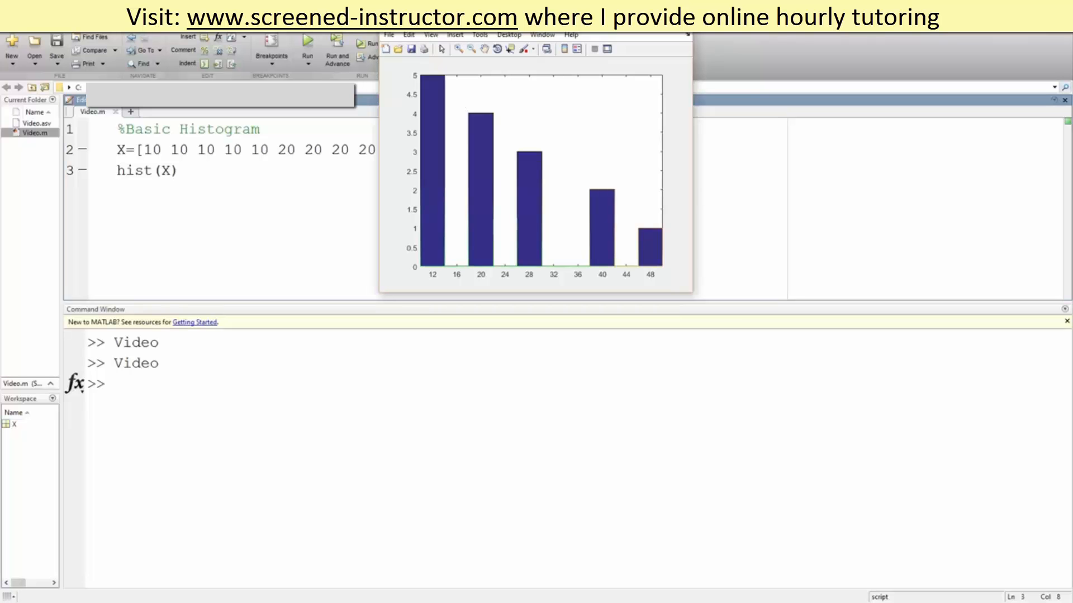
mouse_move(421, 83)
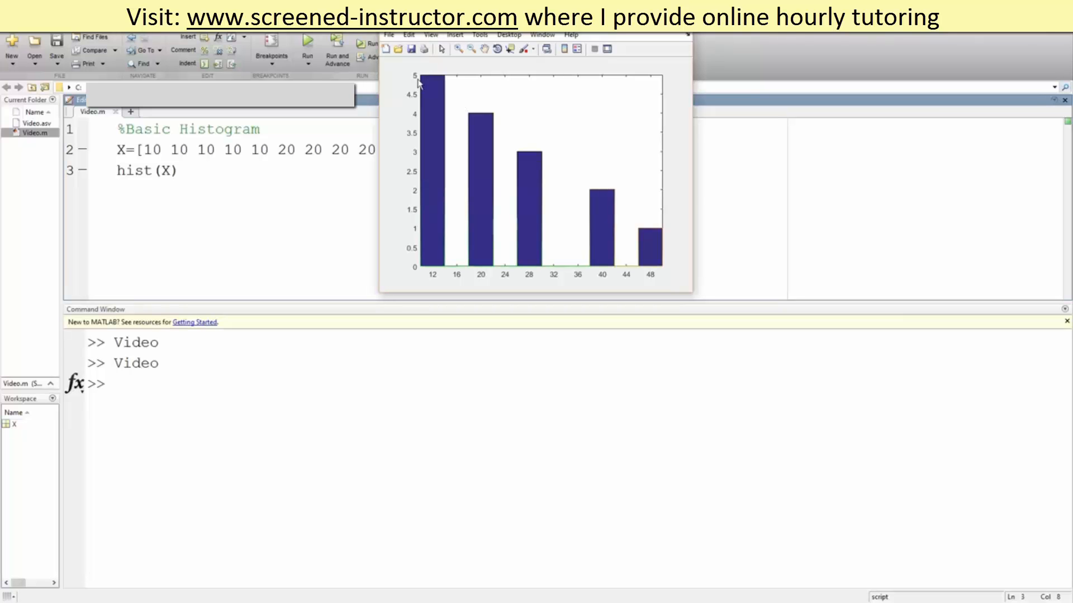
mouse_move(441, 270)
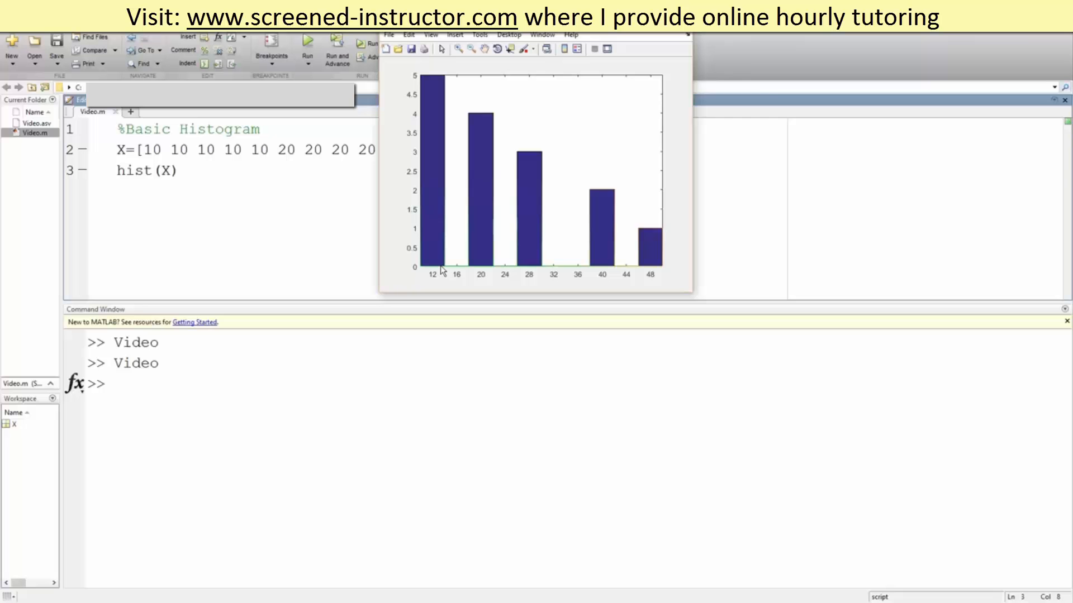
mouse_move(422, 215)
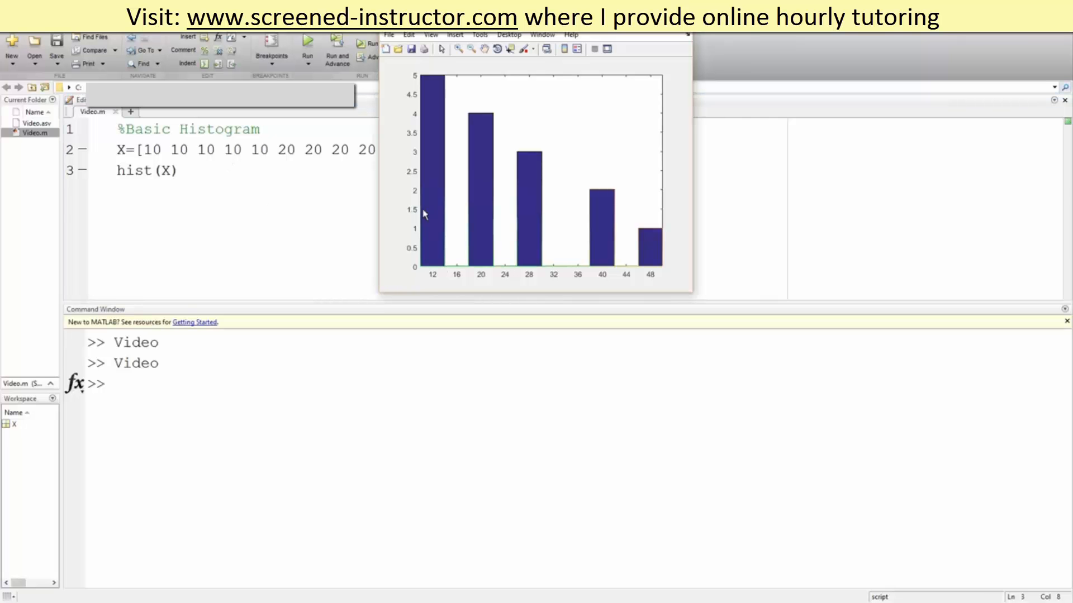
mouse_move(481, 132)
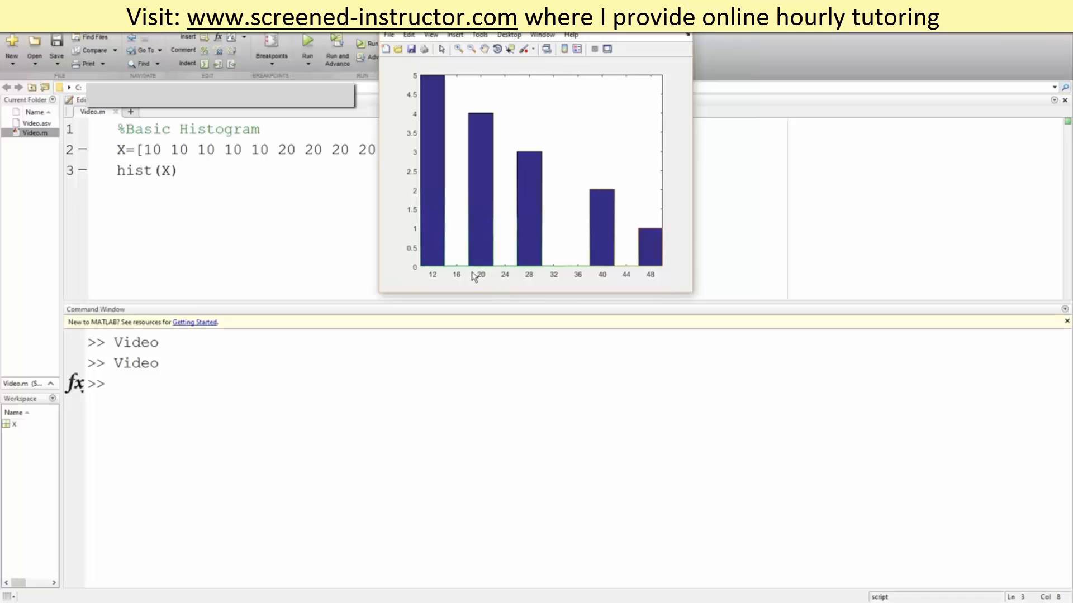
mouse_move(538, 249)
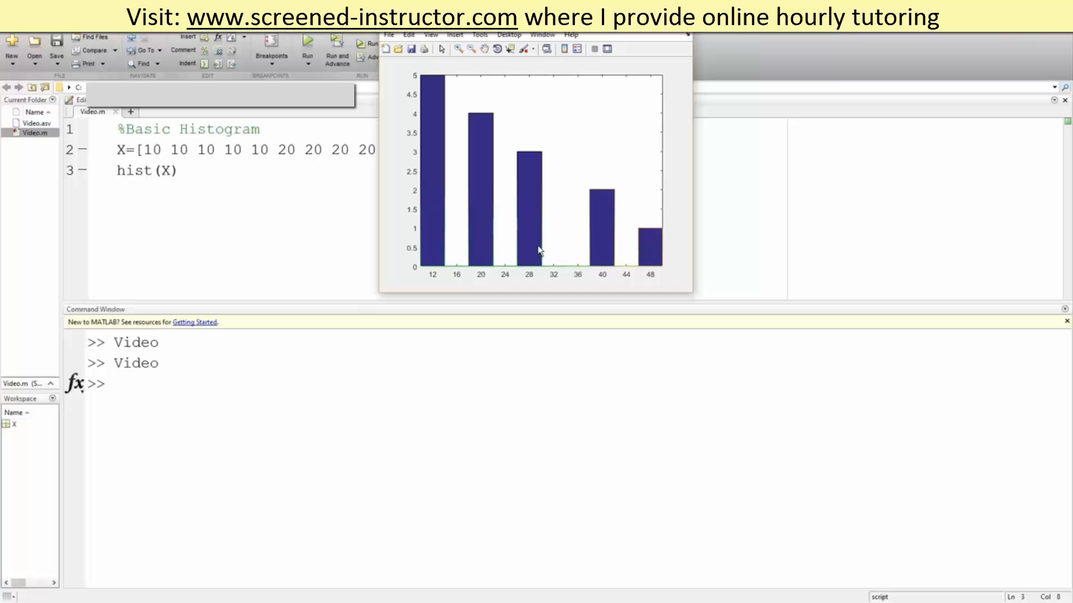
mouse_move(525, 189)
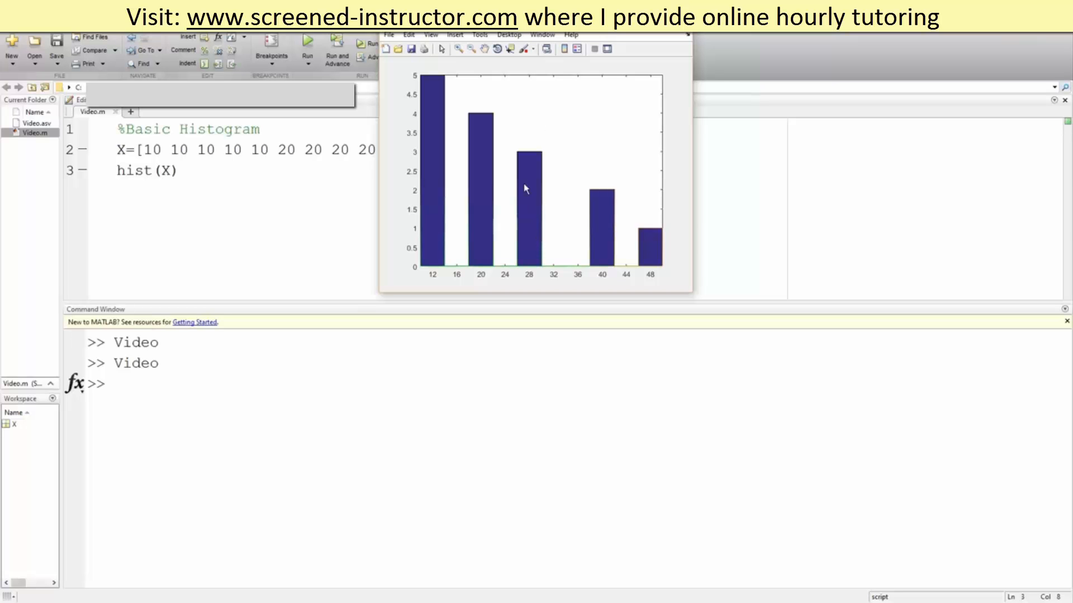
mouse_move(599, 251)
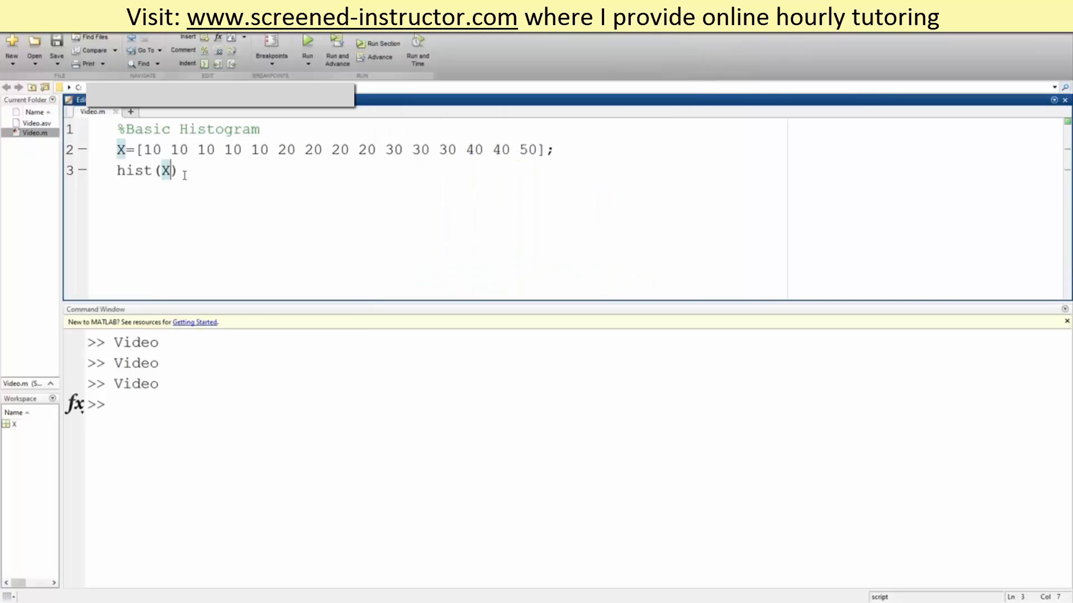
Step: Change the call to hist(X,2) for a two-bin histogram with bars of 12 and 3
text(,2)
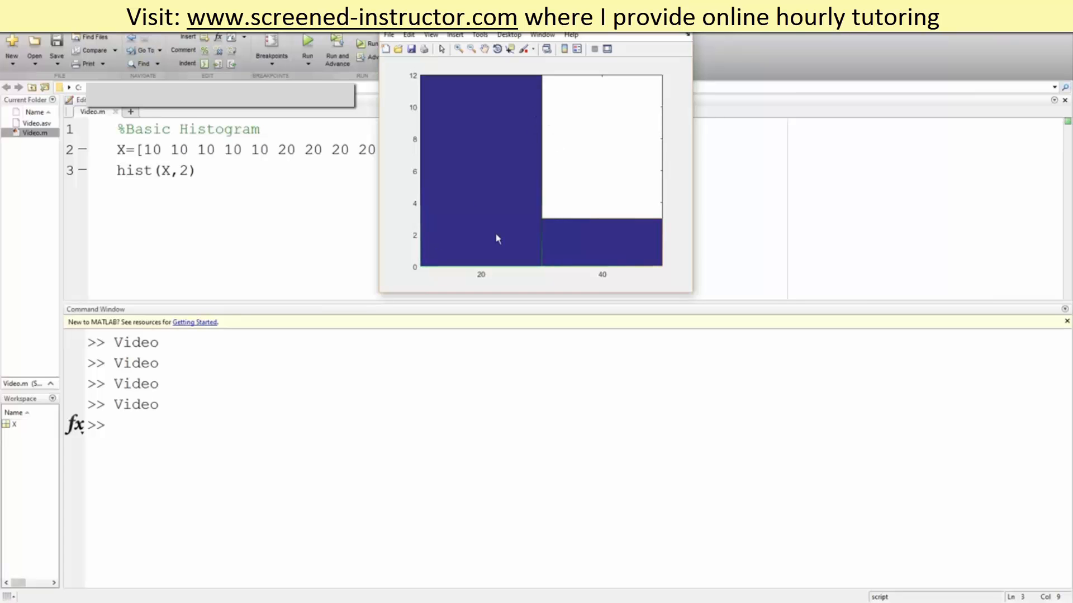
mouse_move(539, 256)
text(3)
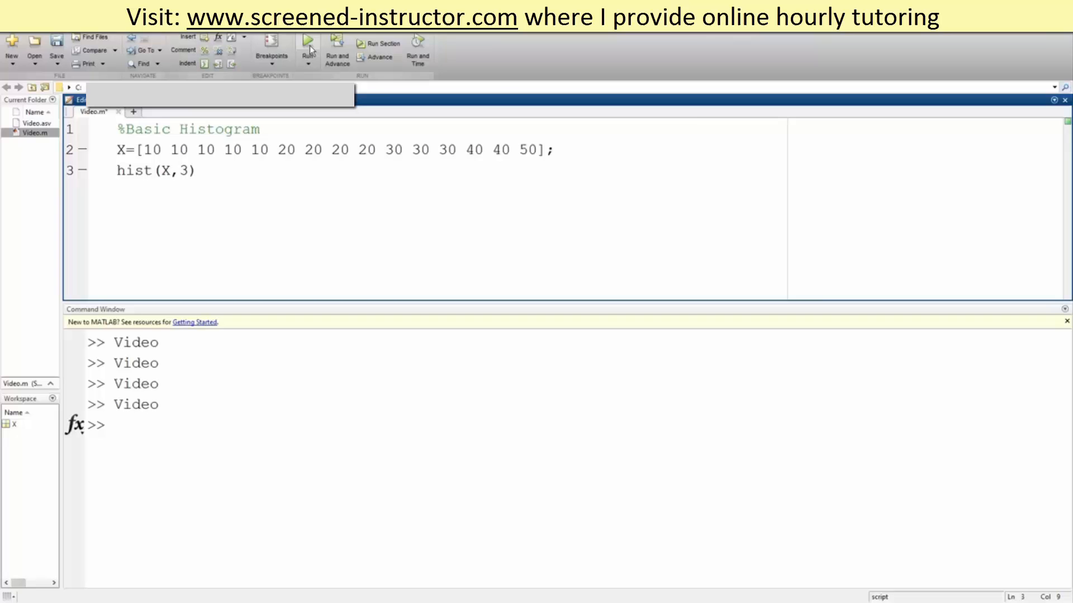
Step: Rerun with hist(X,3) to get a three-bin histogram with bars of 9, 3 and 3
click(309, 43)
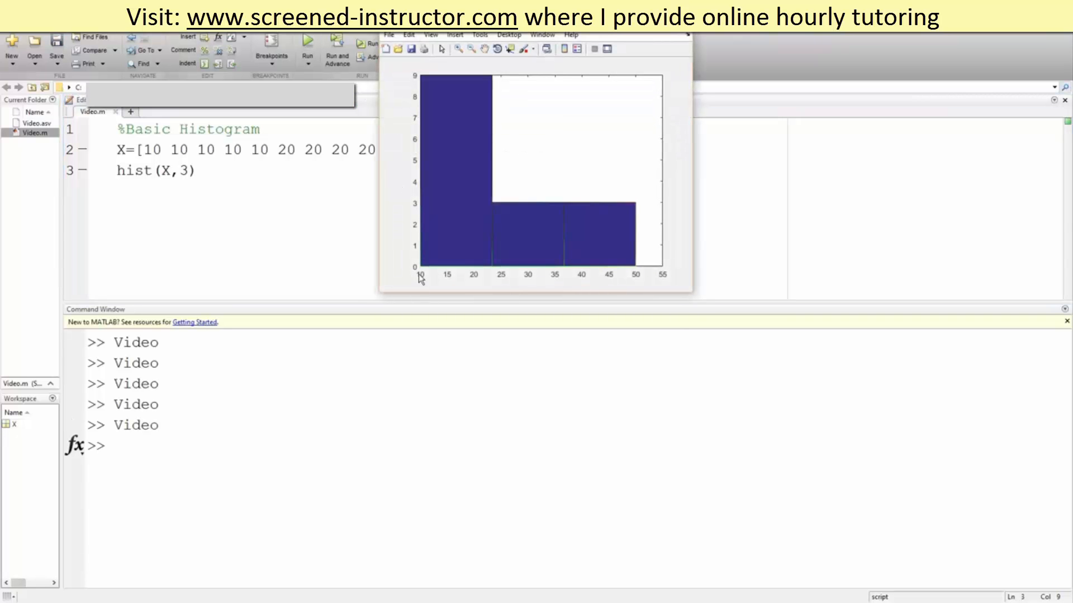
mouse_move(581, 286)
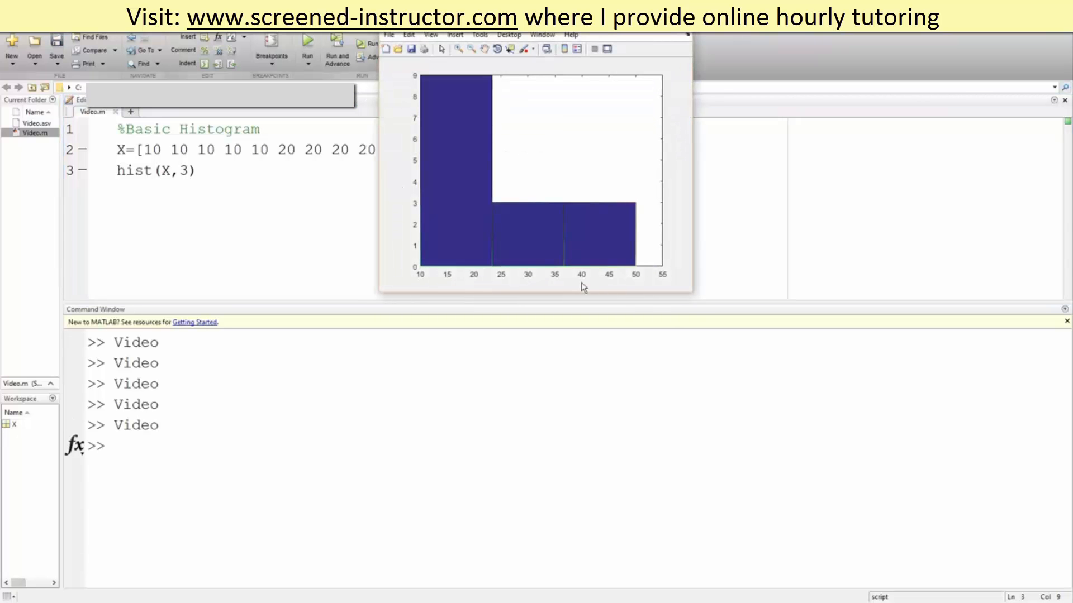